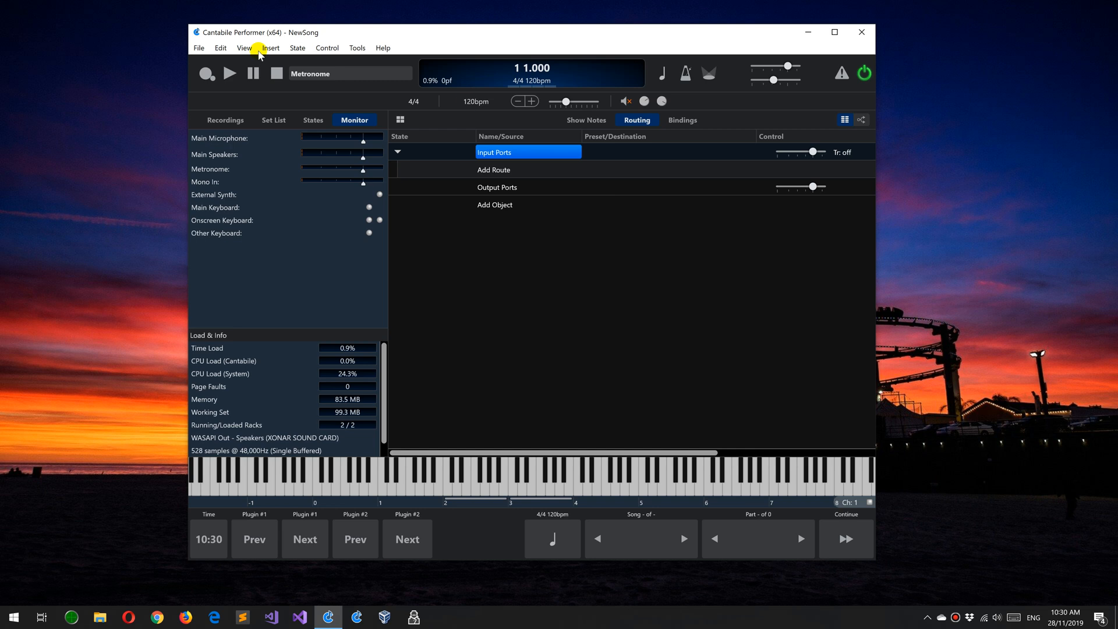
Browse the Edit and View menus, then exit Cantabile Performer via File > Exit.
{"action": "left_click", "coordinate": [220, 48]}
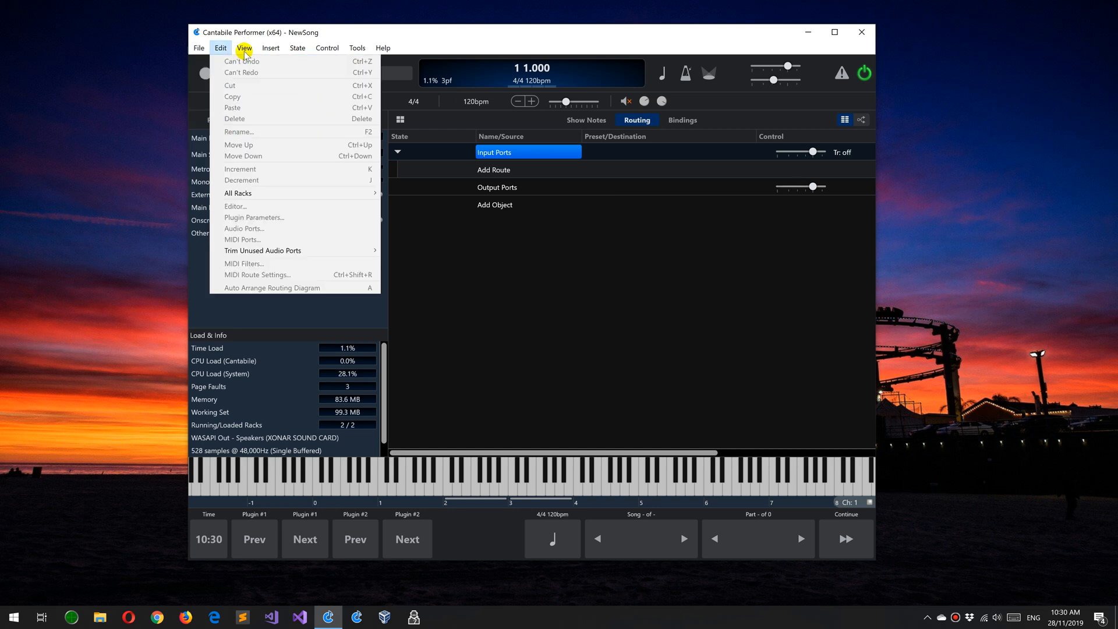
{"action": "left_click", "coordinate": [198, 48]}
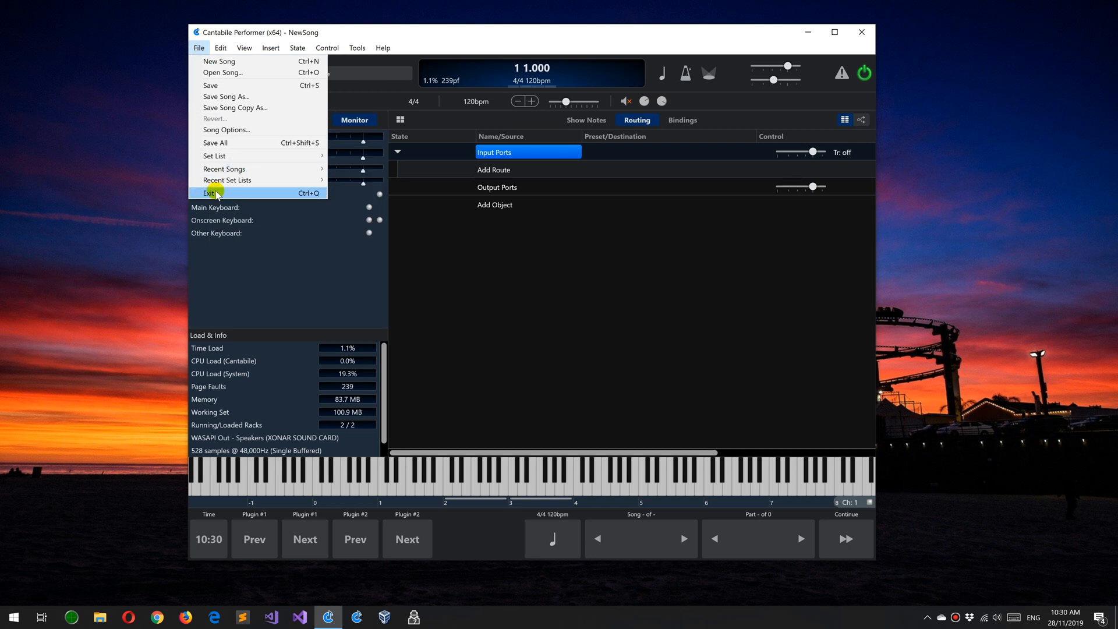
{"action": "left_click", "coordinate": [211, 192]}
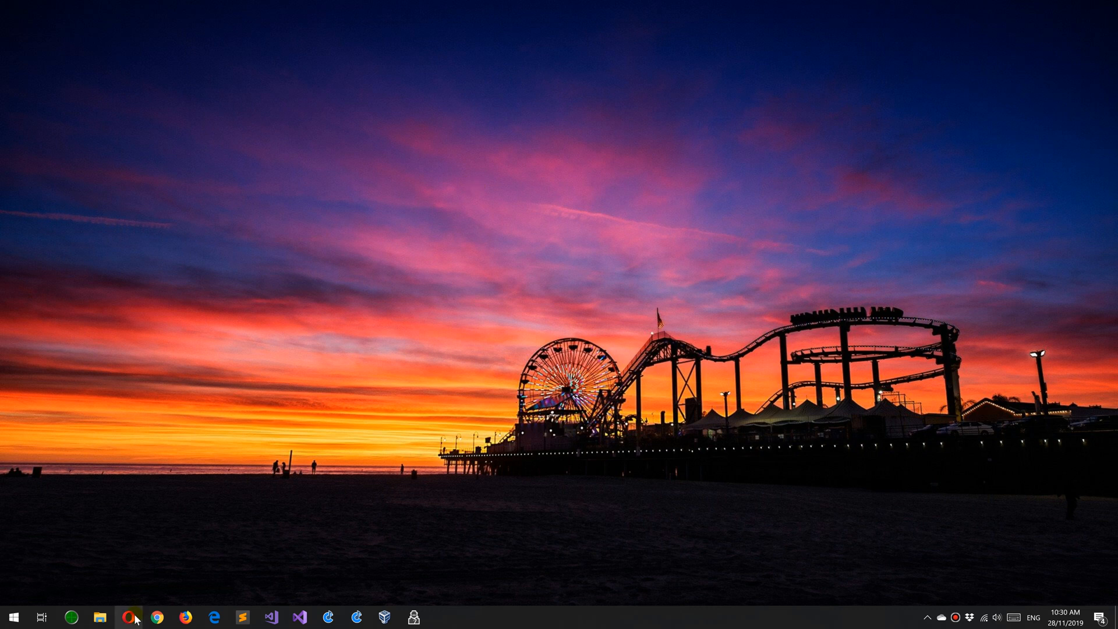
{"action": "mouse_move", "coordinate": [285, 416]}
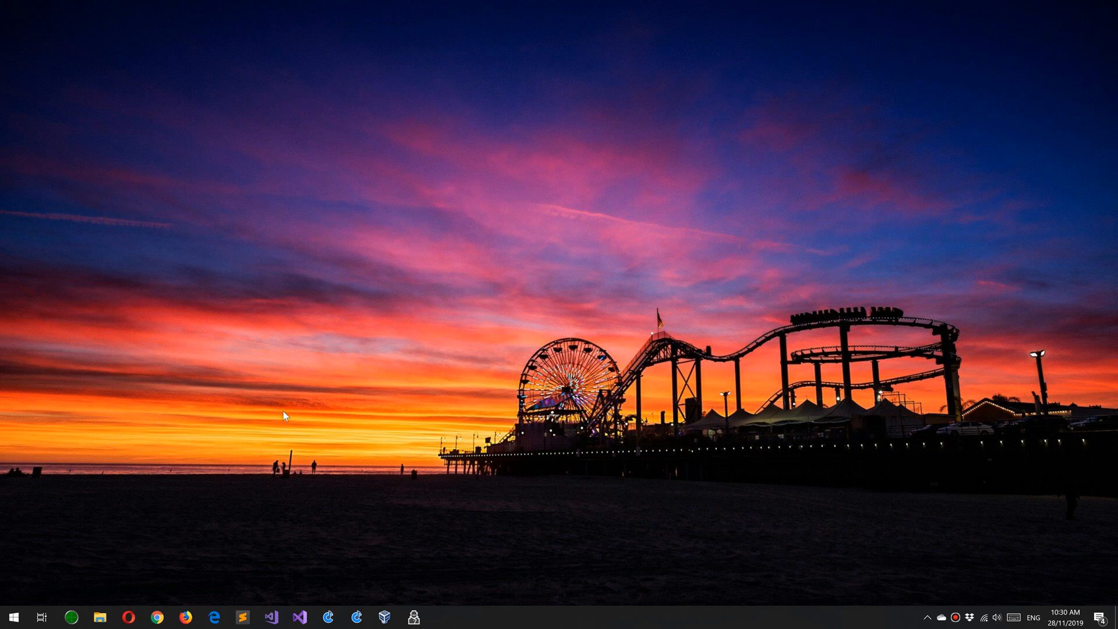
{"action": "mouse_move", "coordinate": [237, 469]}
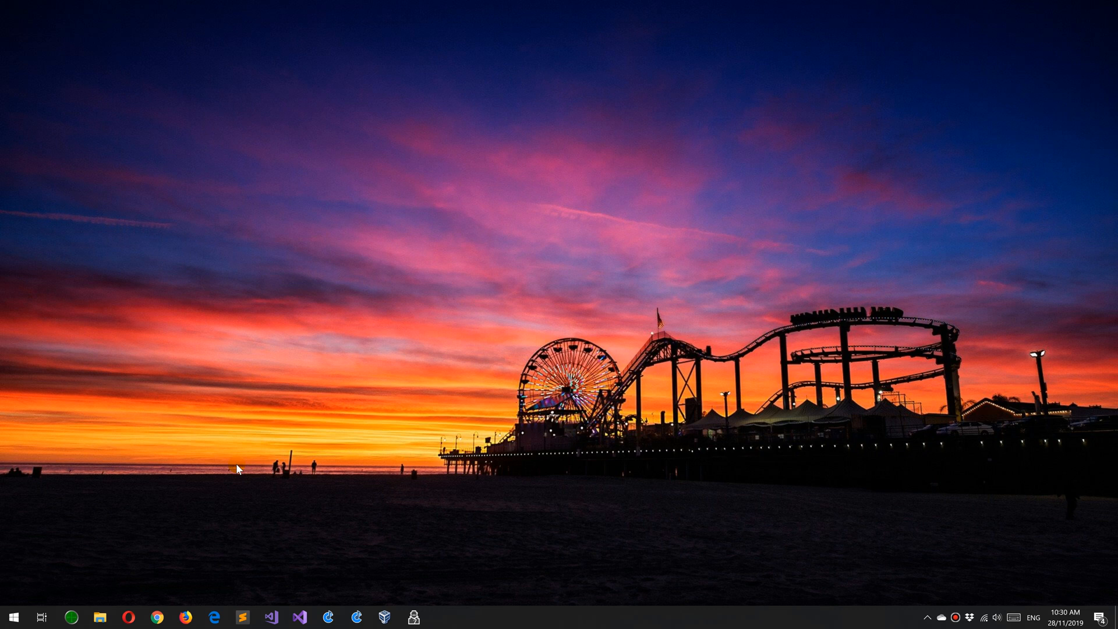
{"action": "mouse_move", "coordinate": [136, 529]}
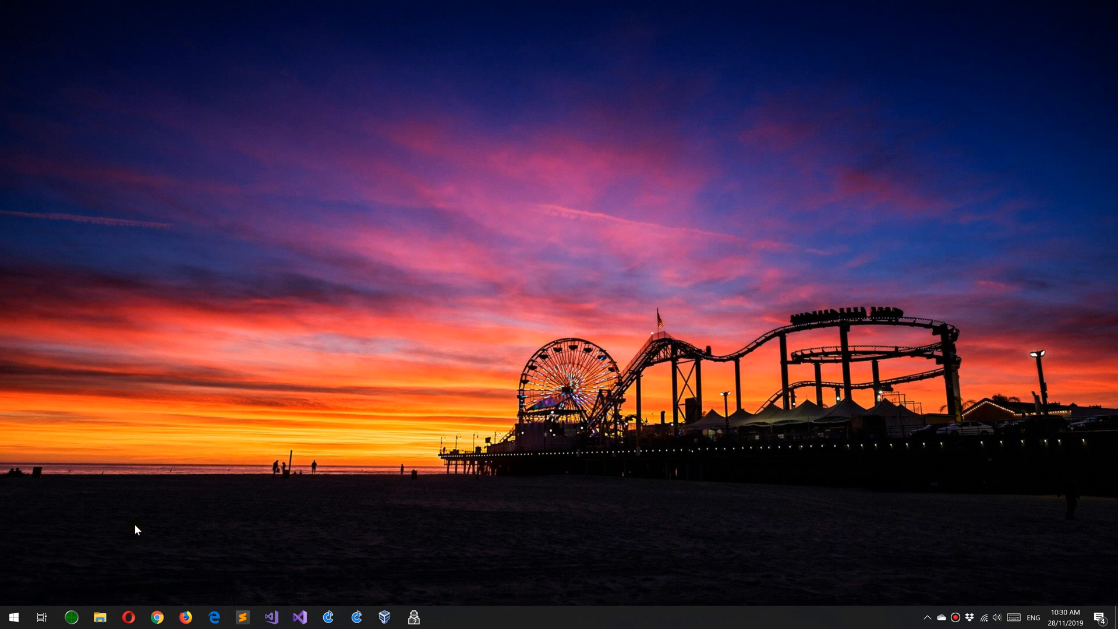
{"action": "mouse_move", "coordinate": [119, 596]}
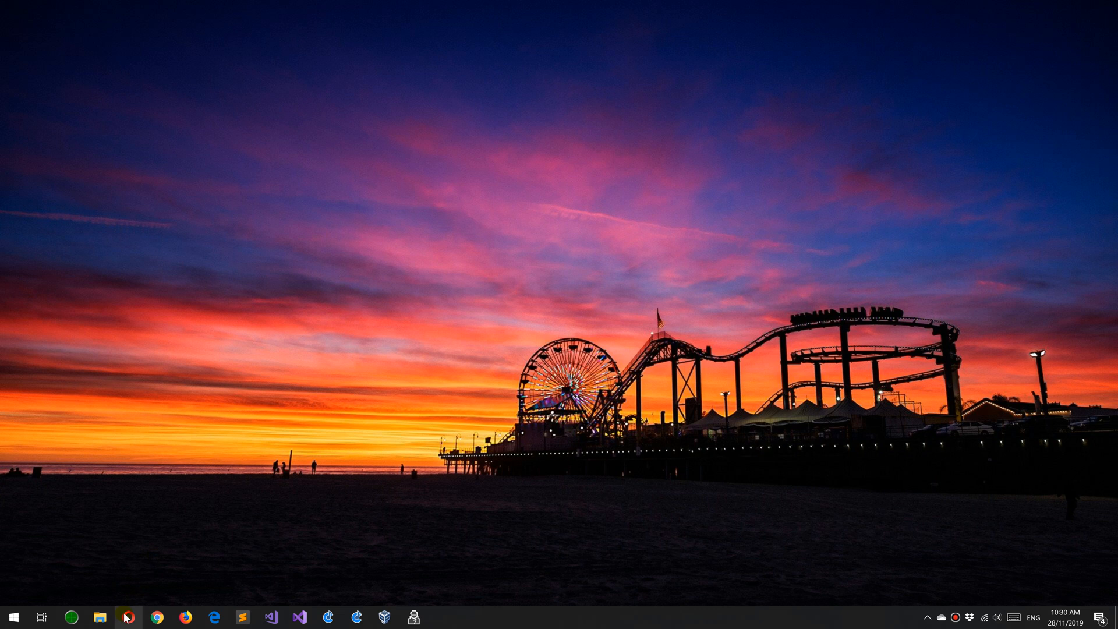
{"action": "mouse_move", "coordinate": [339, 118]}
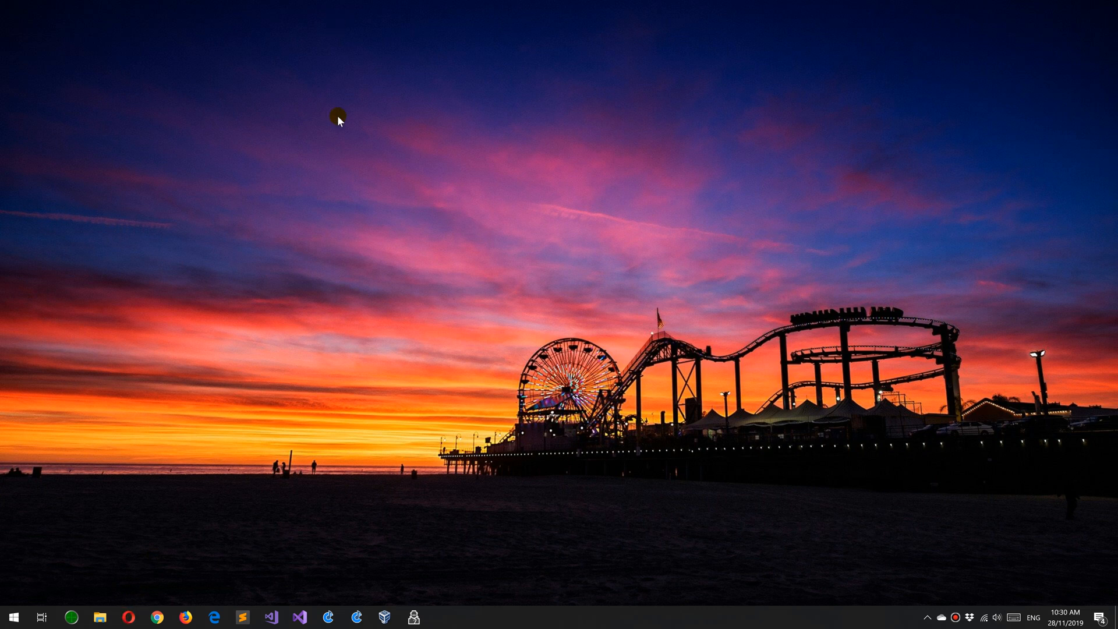
Go to the Cantabile Software website in Opera and scroll the Download page to the language files.
{"action": "left_click", "coordinate": [128, 618]}
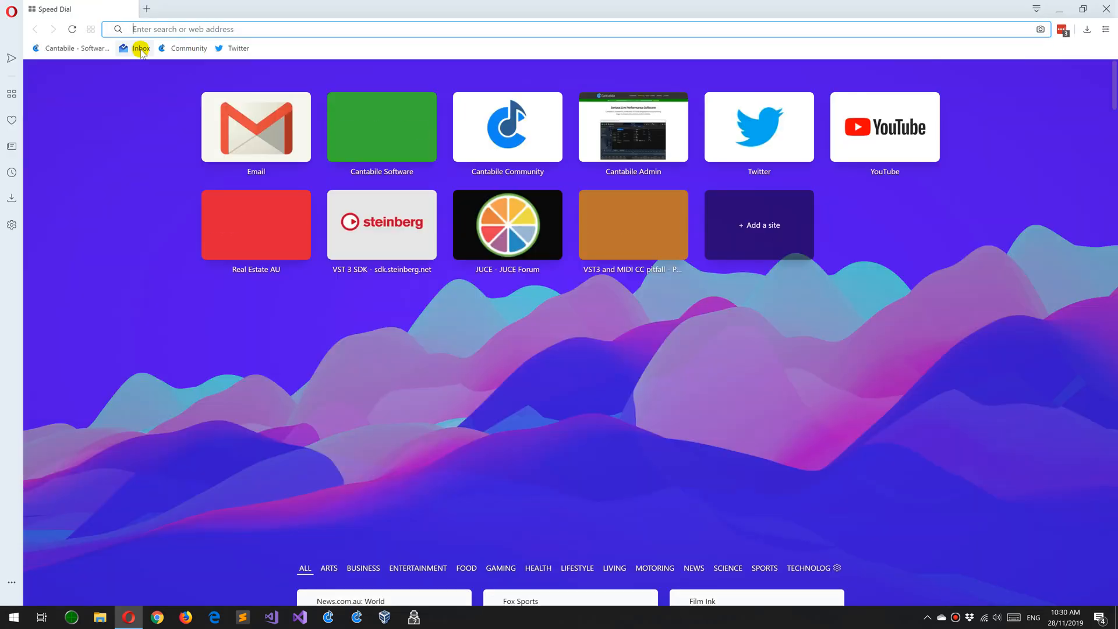
{"action": "left_click", "coordinate": [70, 48]}
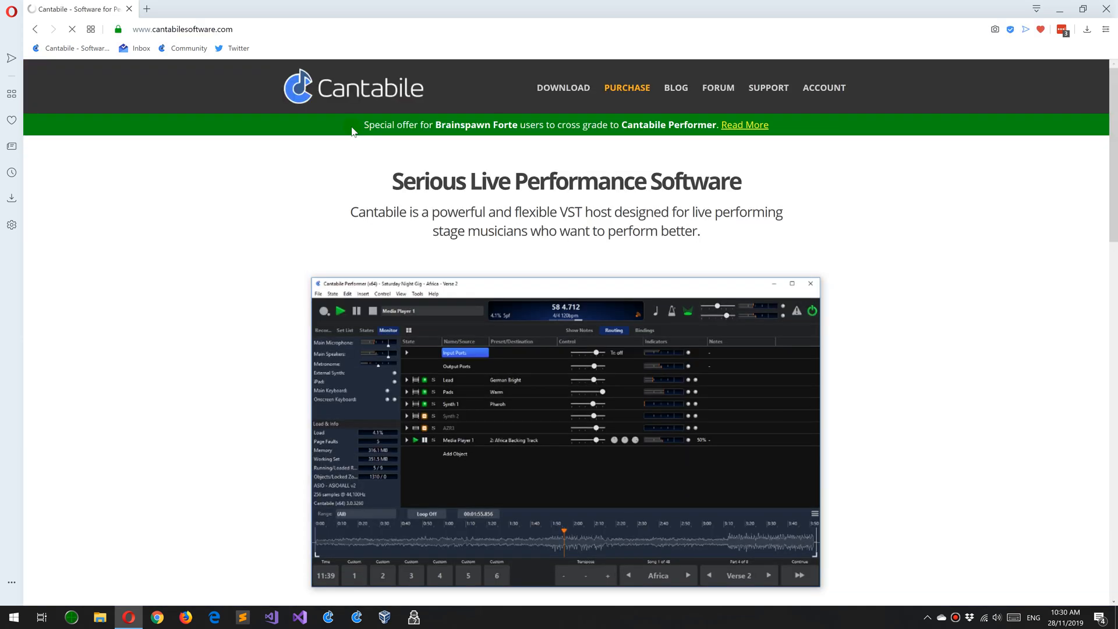
{"action": "left_click", "coordinate": [563, 87]}
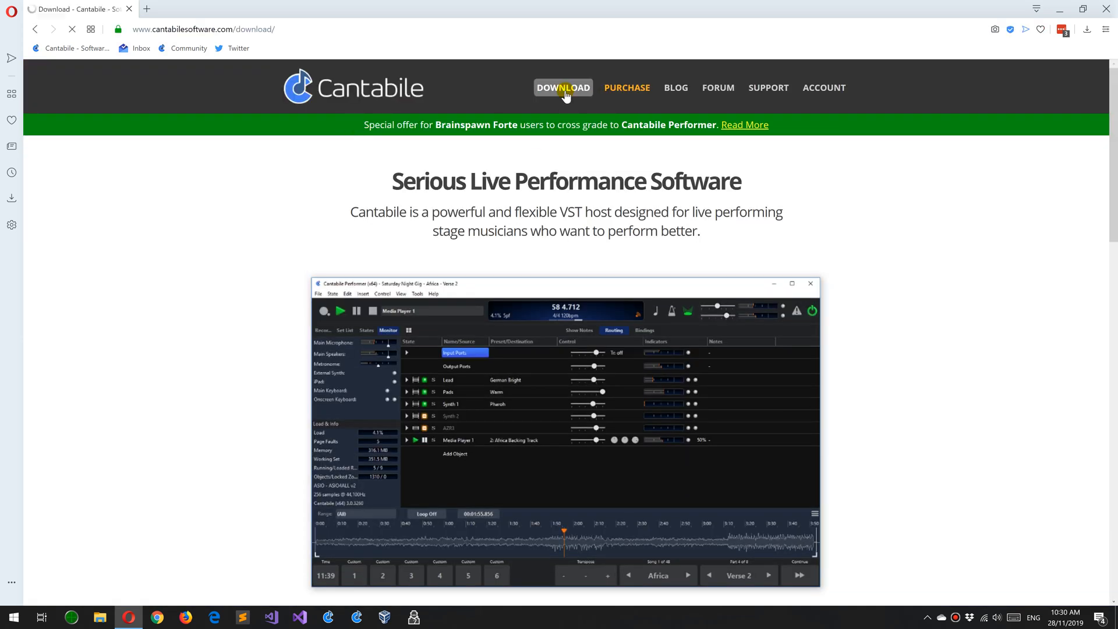
{"action": "scroll", "scroll_direction": "down", "scroll_amount": 3}
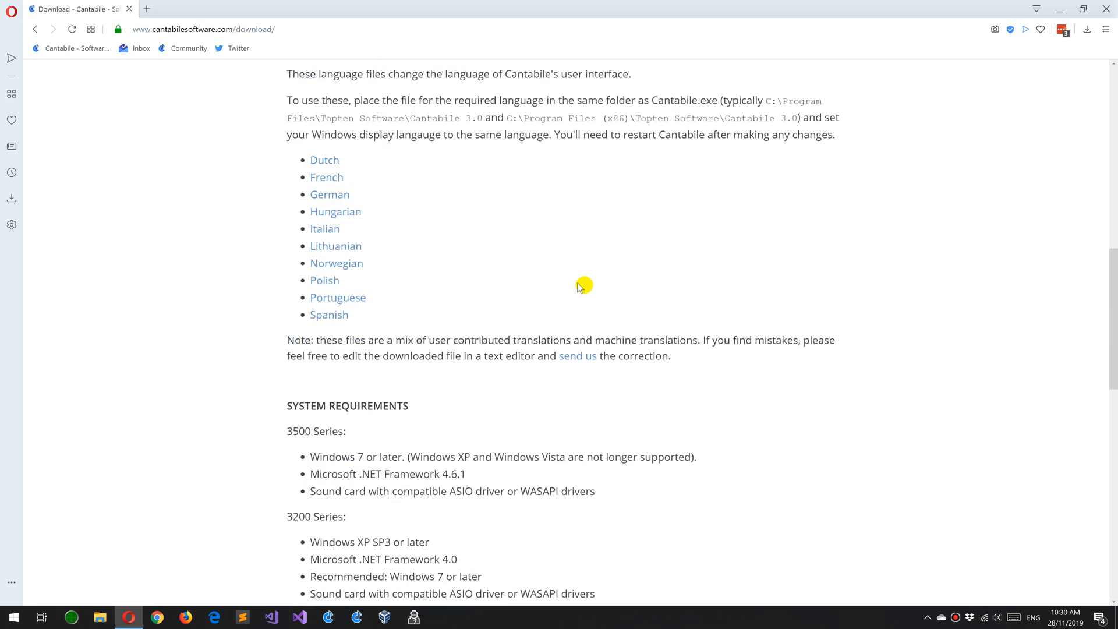
{"action": "mouse_move", "coordinate": [329, 194]}
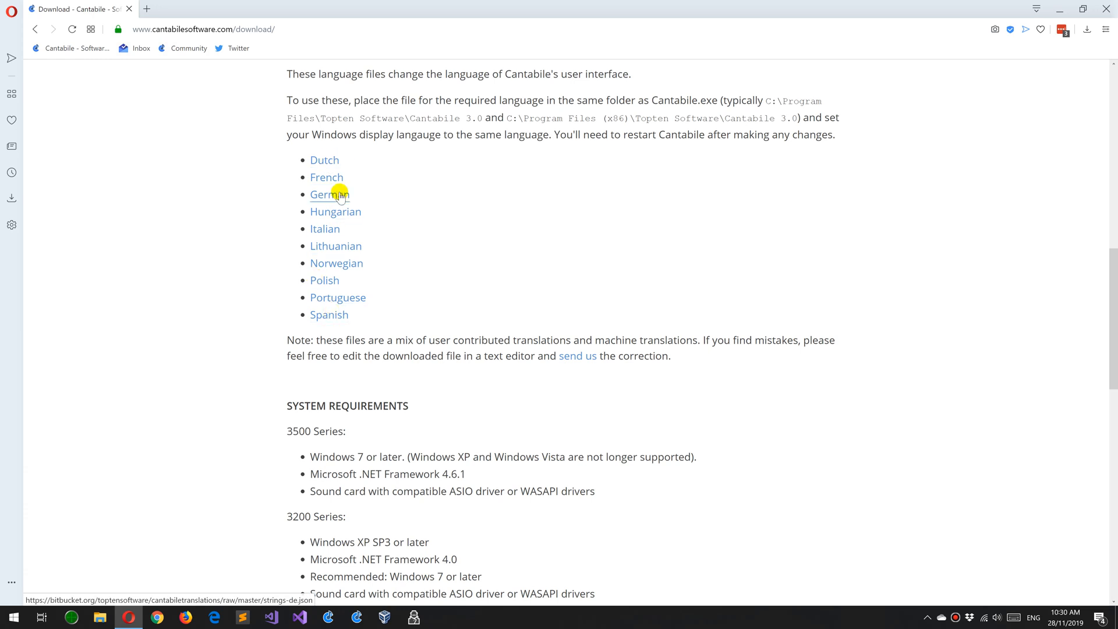
Save the German link as strings-de.json into Downloads, confirm it finished, and close Opera.
{"action": "right_click", "coordinate": [330, 195]}
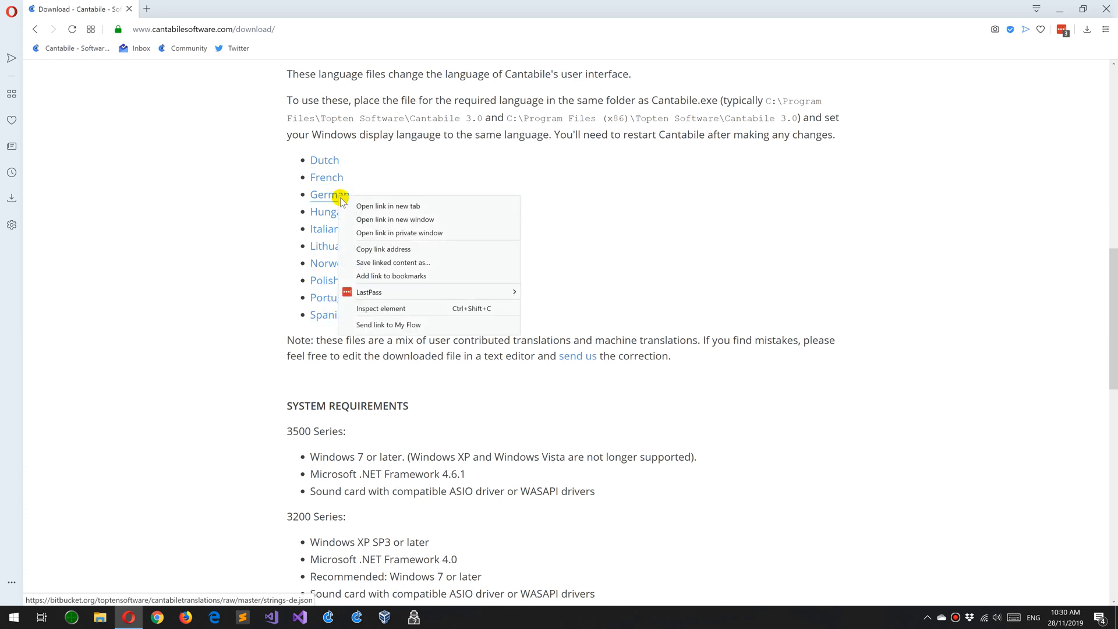
{"action": "left_click", "coordinate": [386, 267]}
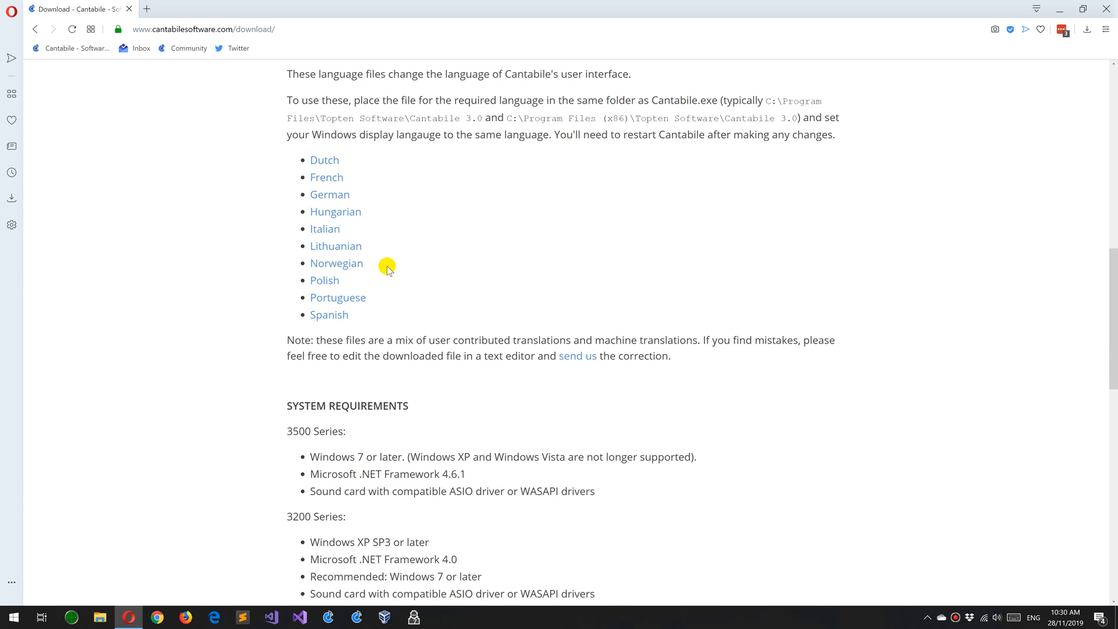
{"action": "left_click", "coordinate": [330, 194]}
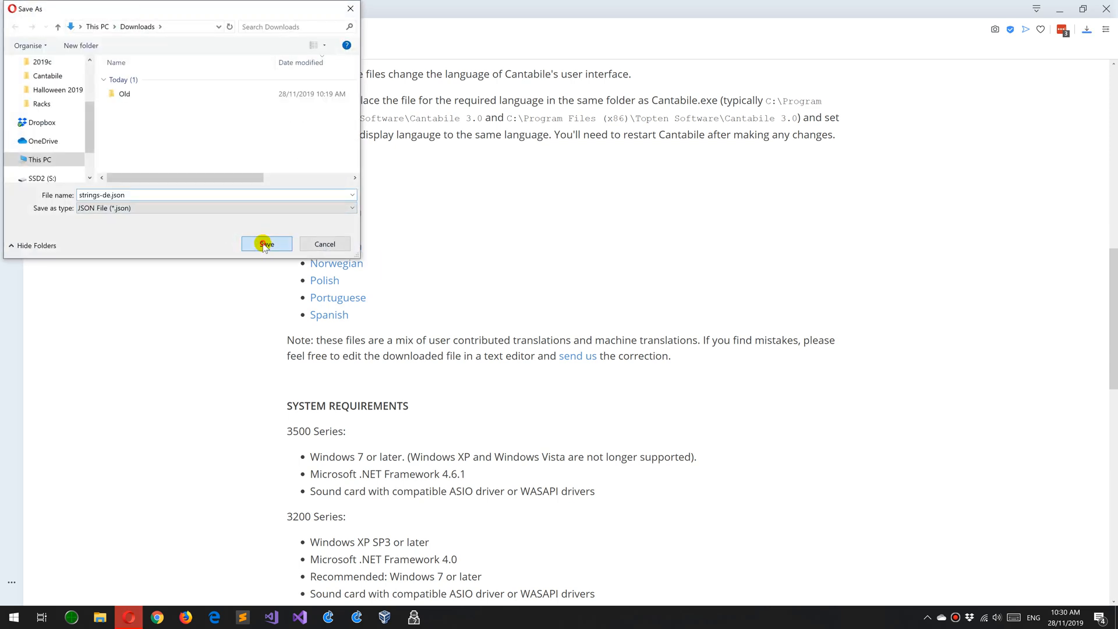
{"action": "left_click", "coordinate": [266, 243]}
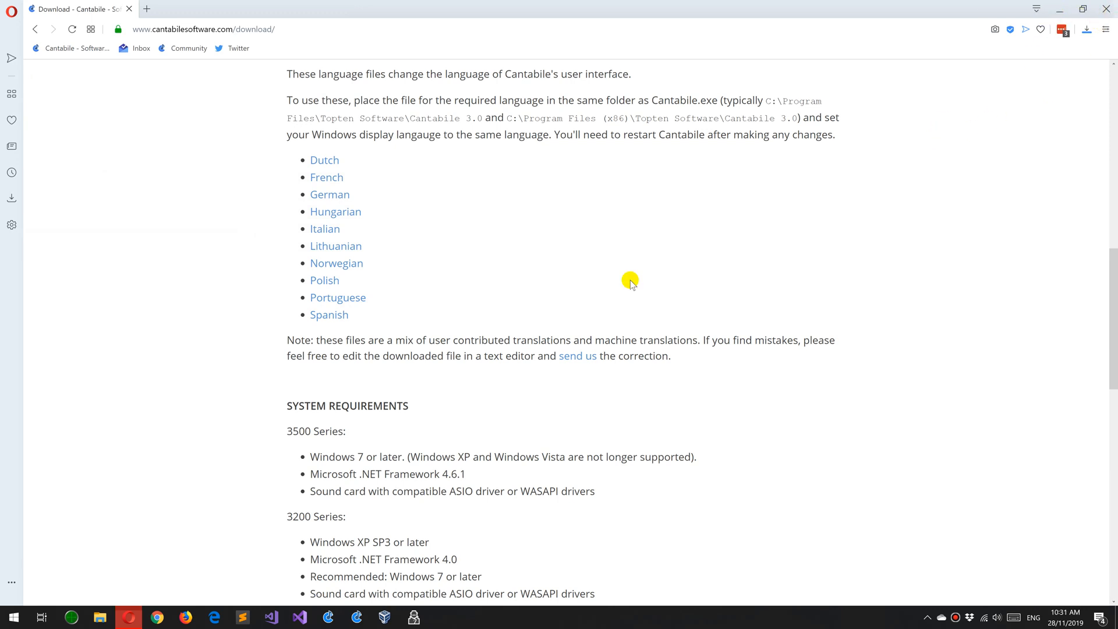
{"action": "left_click", "coordinate": [330, 194]}
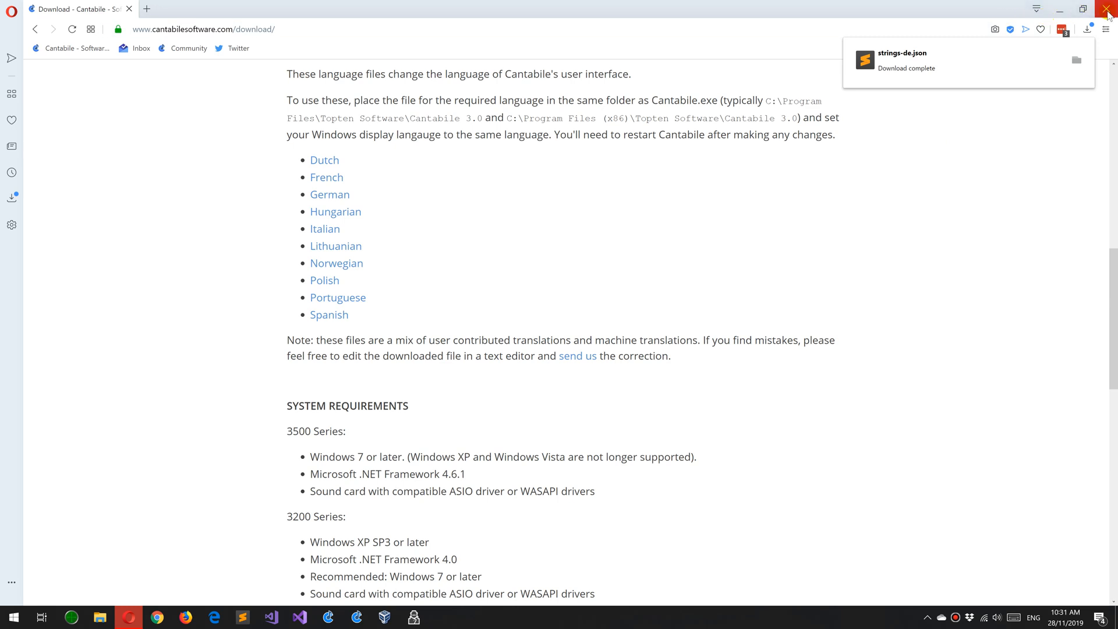
{"action": "left_click", "coordinate": [1107, 9]}
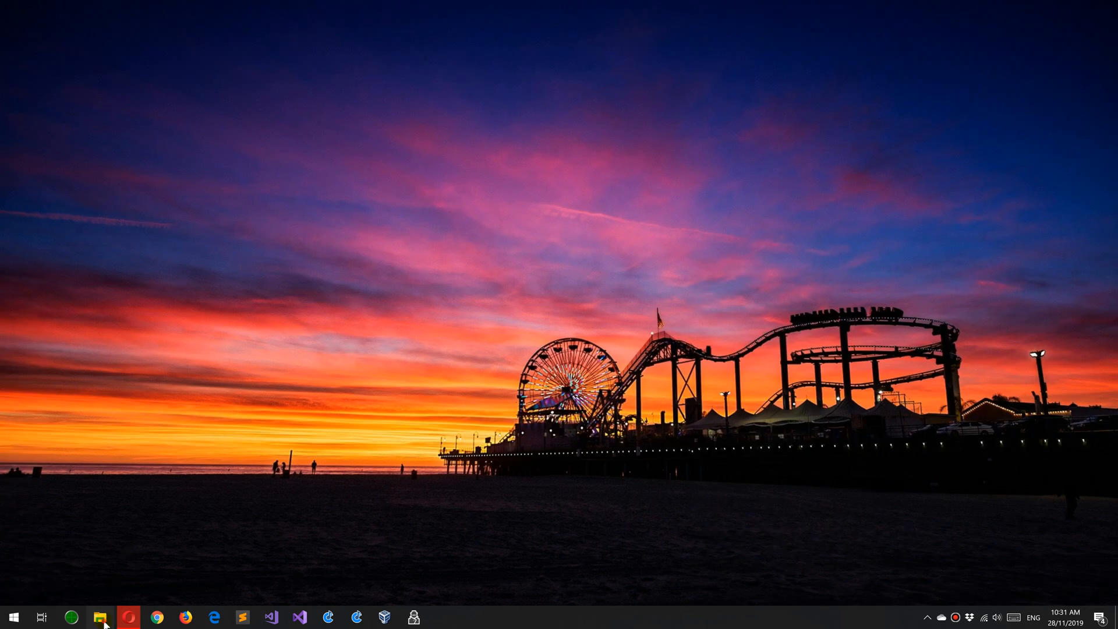
Paste strings-de.json into C:\Program Files\Topten Software\Cantabile 3.0 with administrator permission.
{"action": "left_click", "coordinate": [100, 617]}
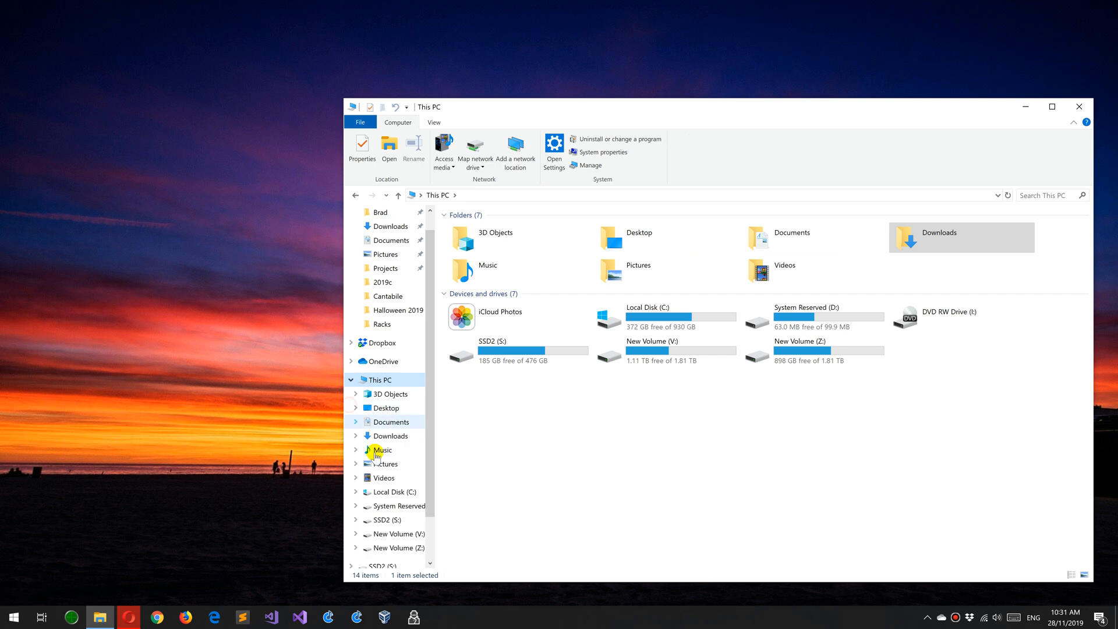
{"action": "double_click", "coordinate": [666, 306]}
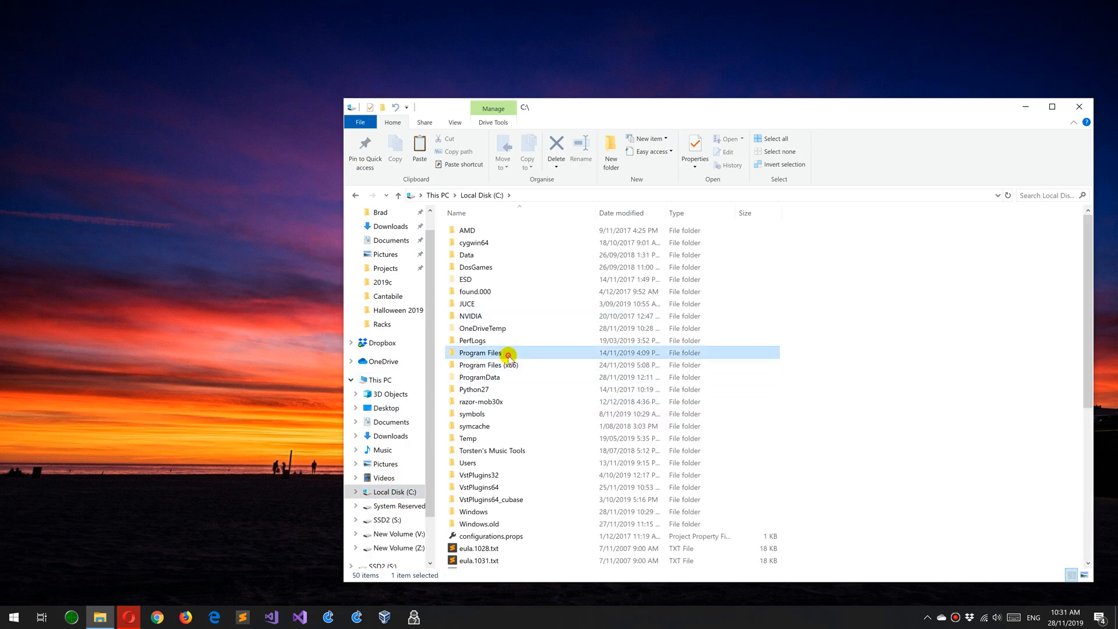
{"action": "double_click", "coordinate": [480, 352]}
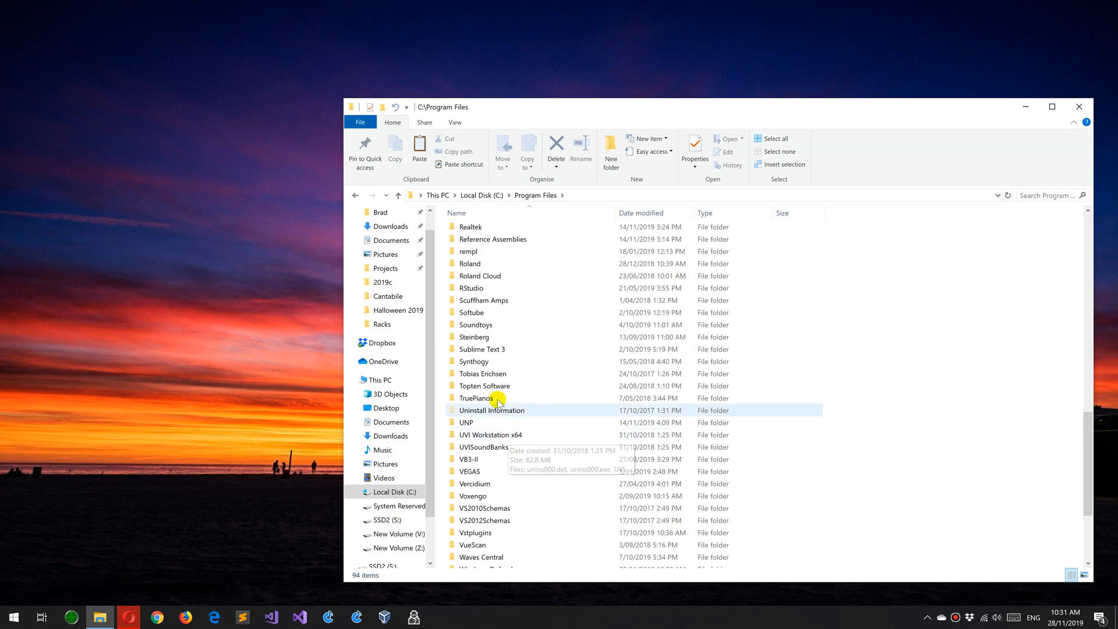
{"action": "double_click", "coordinate": [485, 386]}
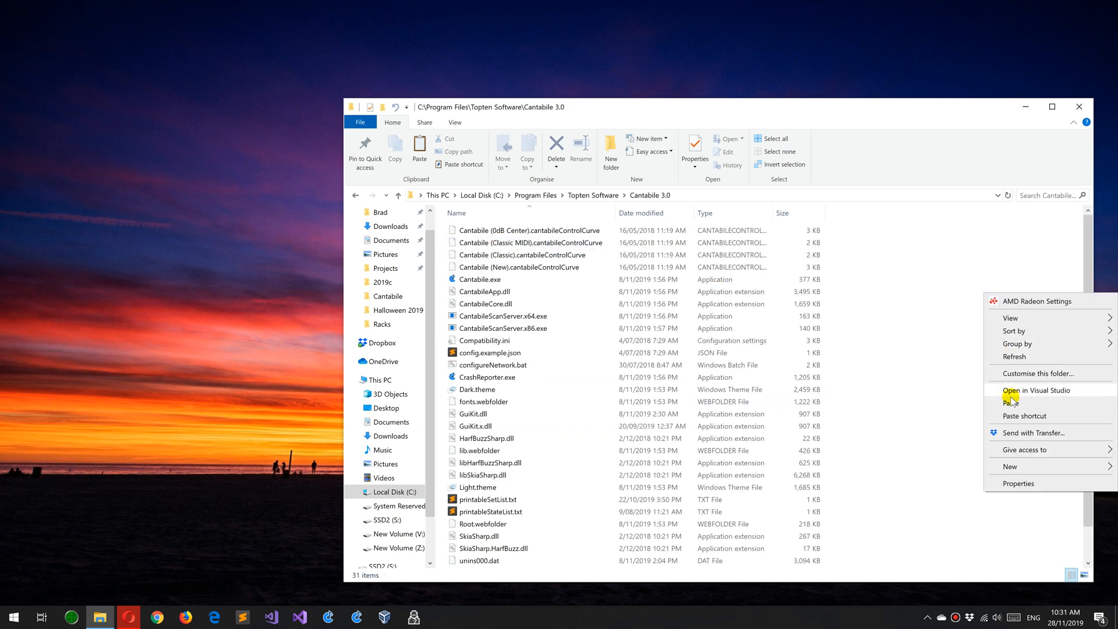
{"action": "left_click", "coordinate": [1011, 402]}
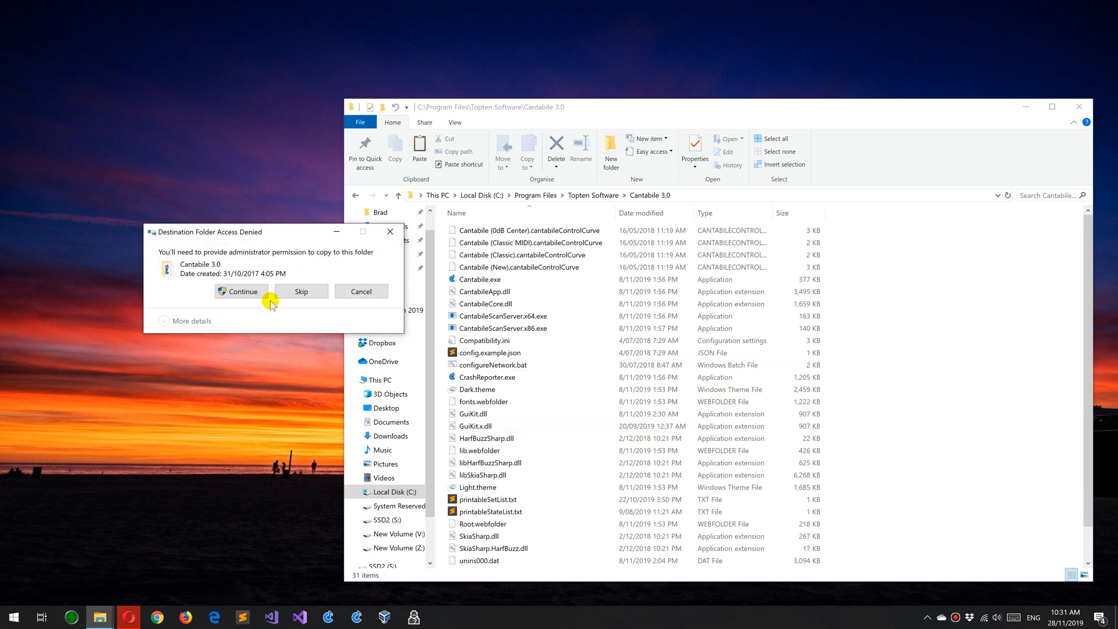
{"action": "left_click", "coordinate": [240, 291]}
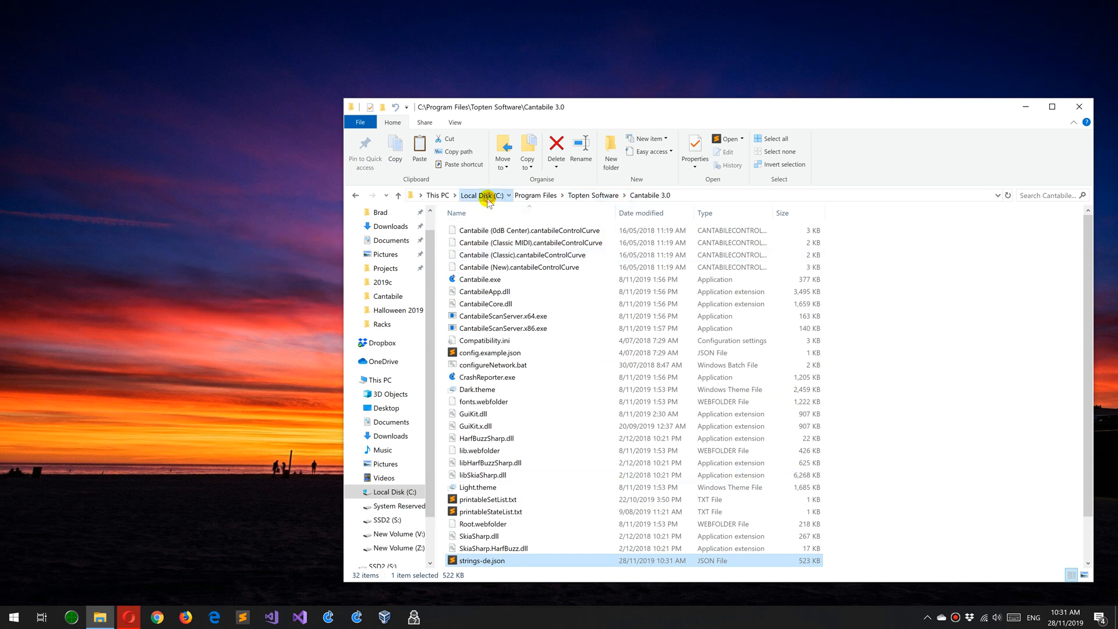
Paste strings-de.json into C:\Program Files (x86)\Topten Software\Cantabile 3.0 with administrator permission.
{"action": "left_click", "coordinate": [477, 195]}
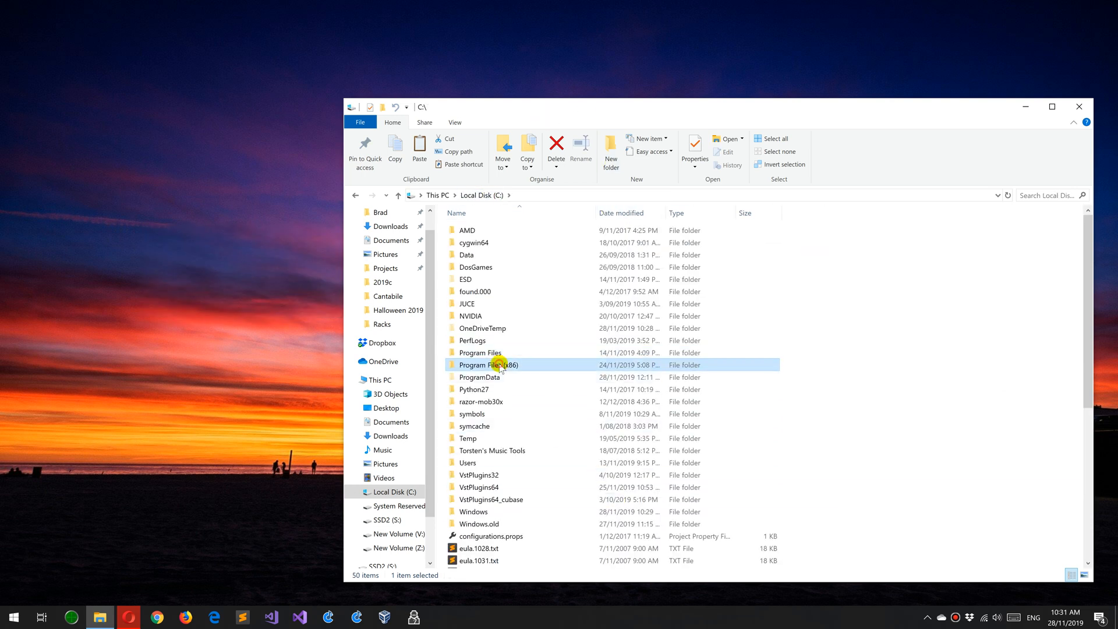
{"action": "double_click", "coordinate": [489, 365]}
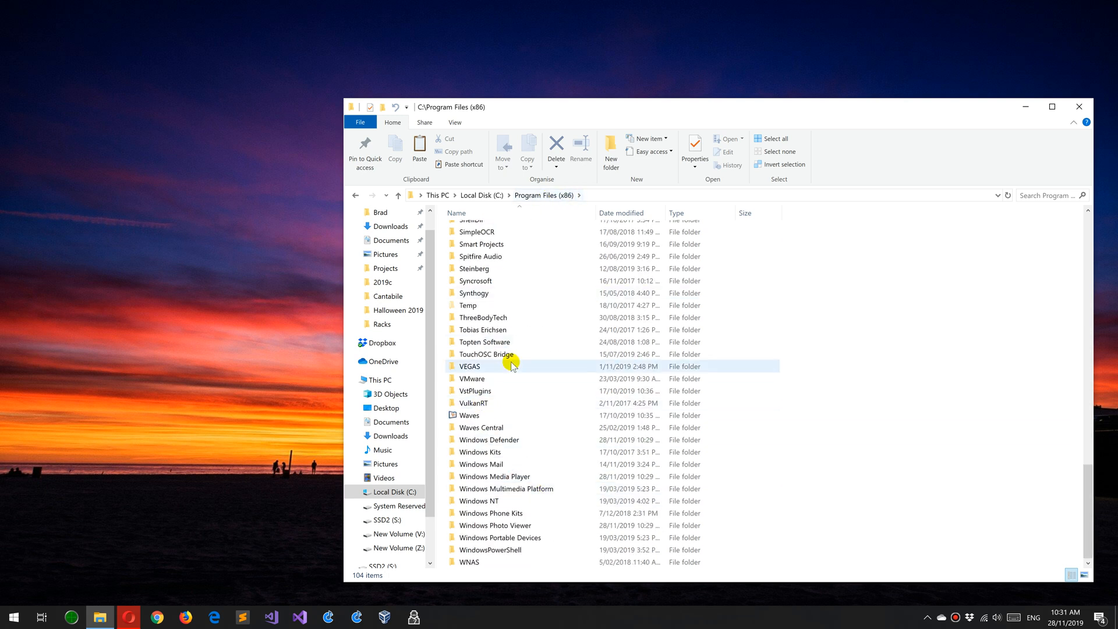
{"action": "double_click", "coordinate": [483, 341]}
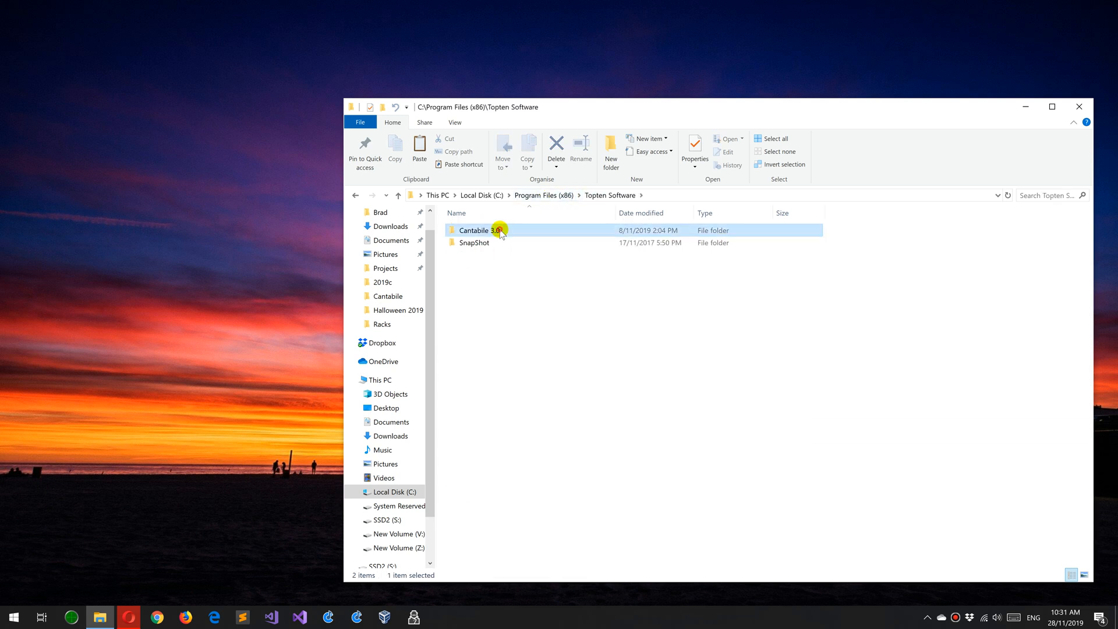
{"action": "double_click", "coordinate": [474, 229]}
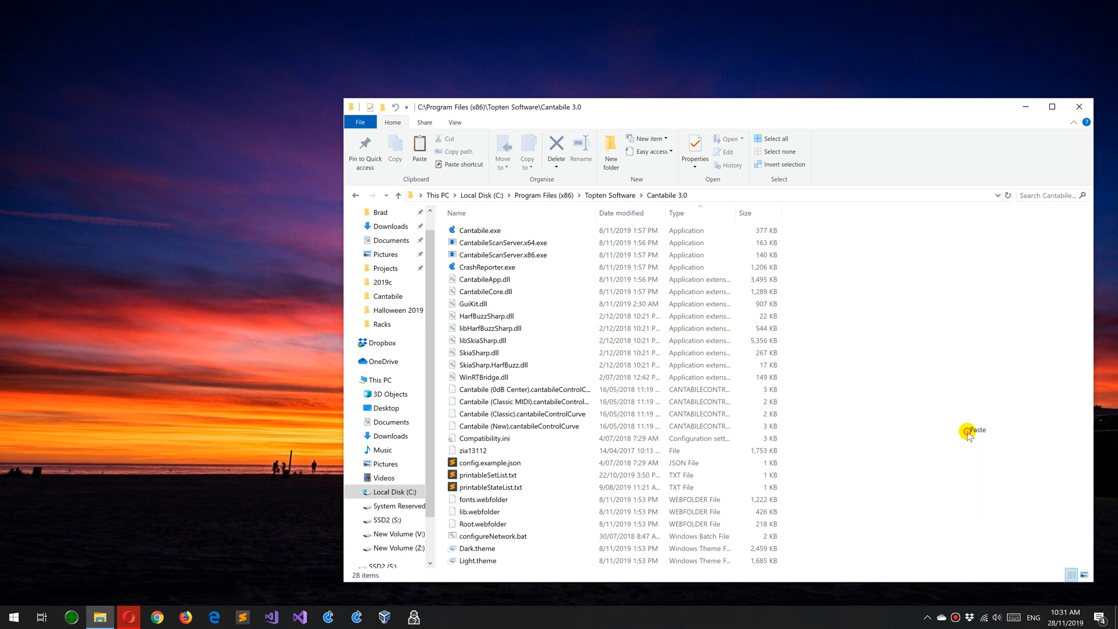
{"action": "left_click", "coordinate": [974, 430]}
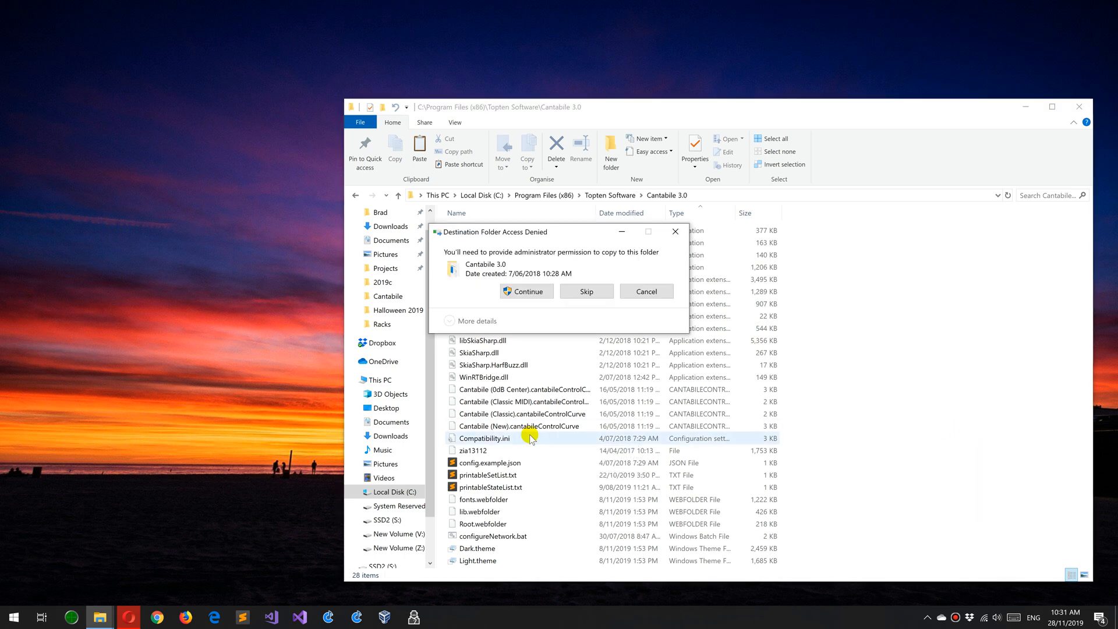
{"action": "left_click", "coordinate": [526, 291]}
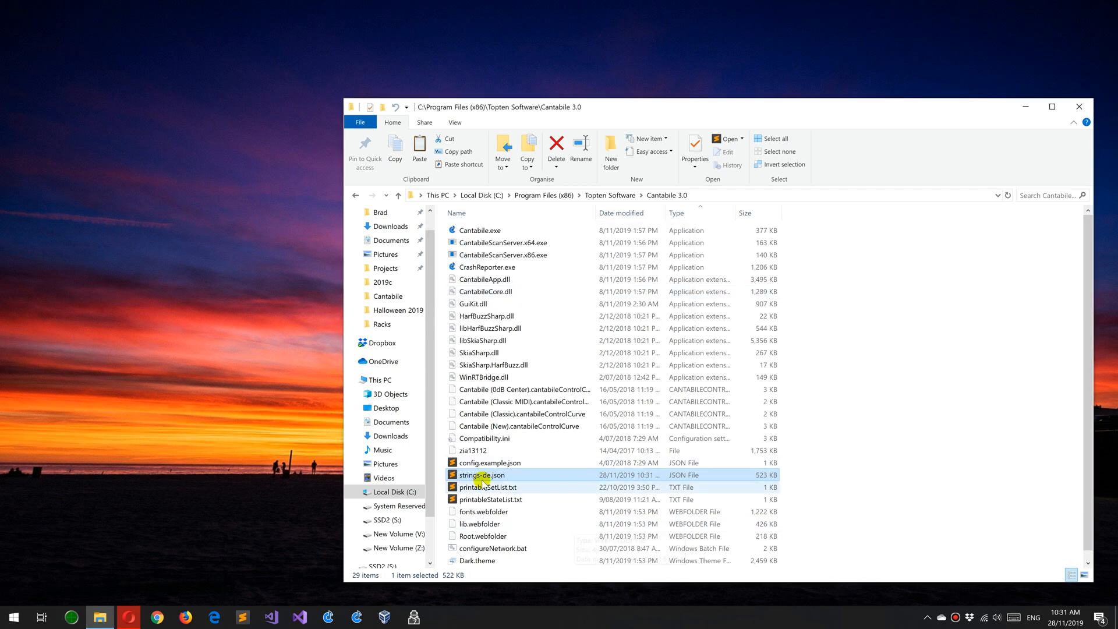
{"action": "mouse_move", "coordinate": [482, 475]}
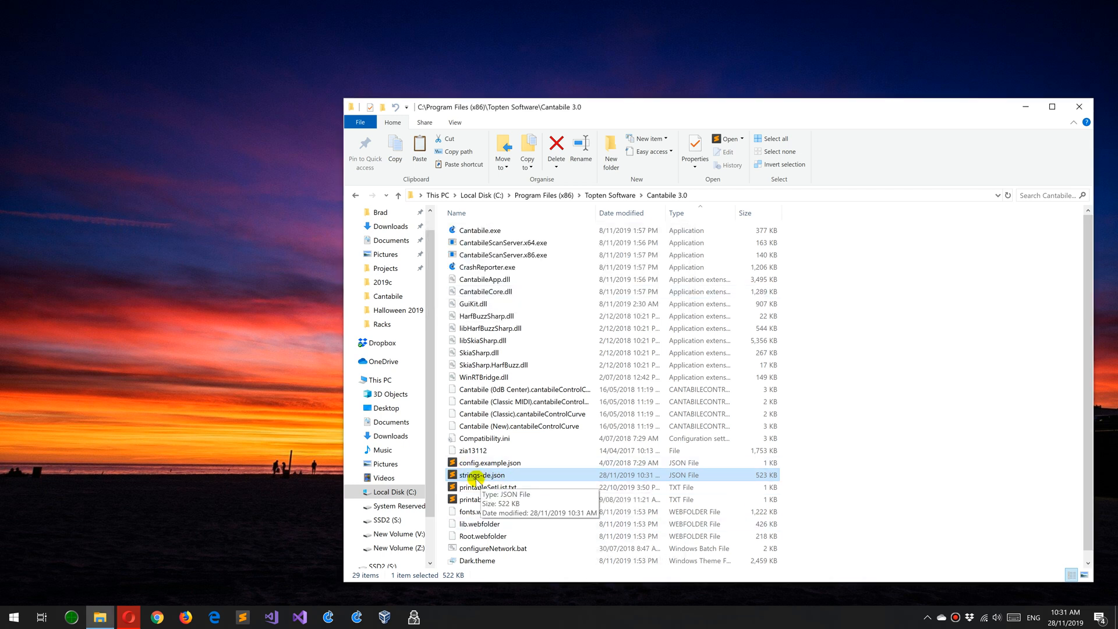
{"action": "mouse_move", "coordinate": [224, 376]}
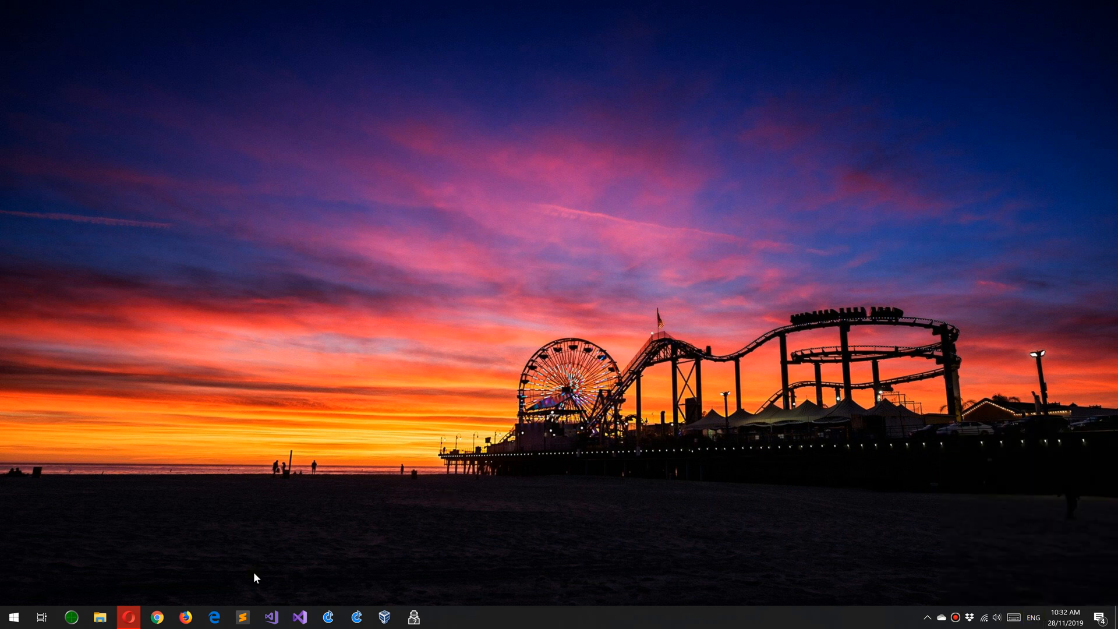
In language settings choose Deutsch (Deutschland) as Windows display language and sign out now.
{"action": "type", "text": "language settings"}
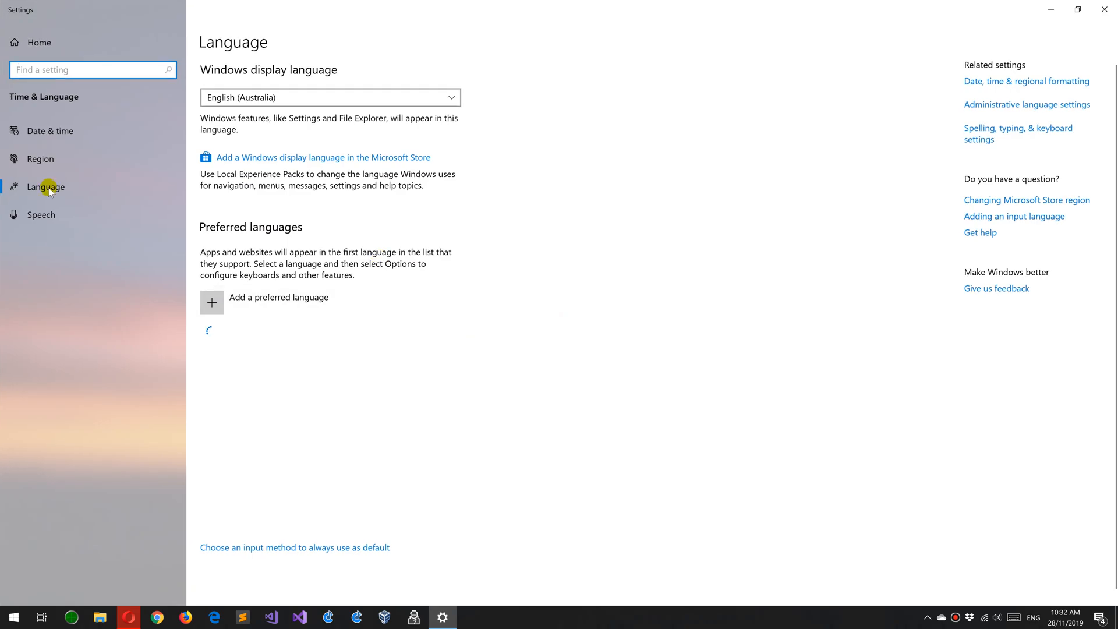
{"action": "left_click", "coordinate": [328, 96]}
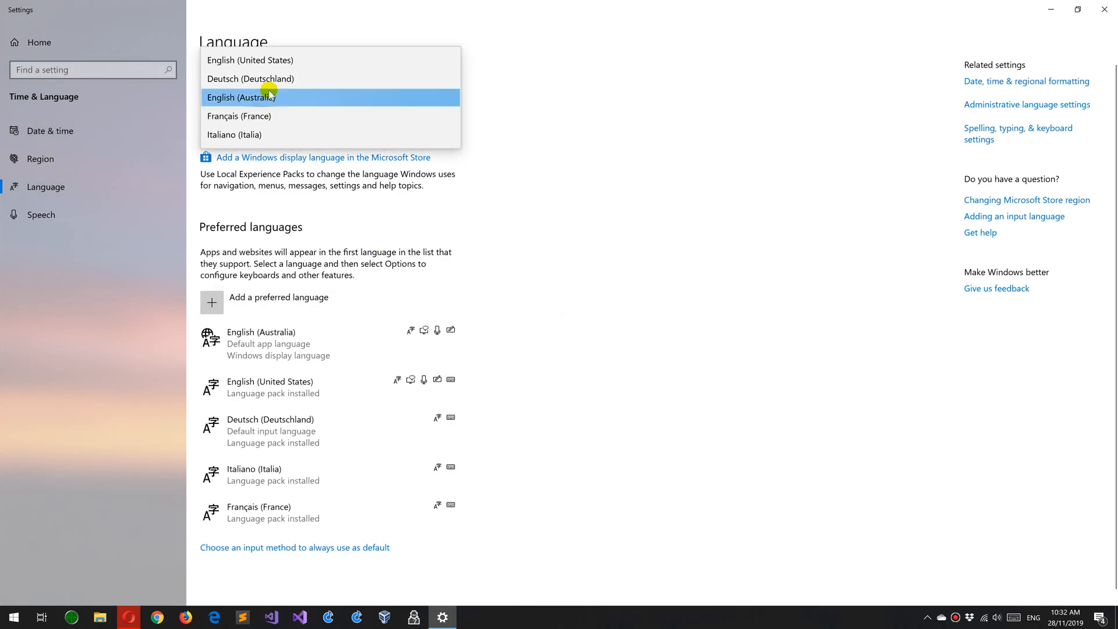
{"action": "left_click", "coordinate": [250, 78]}
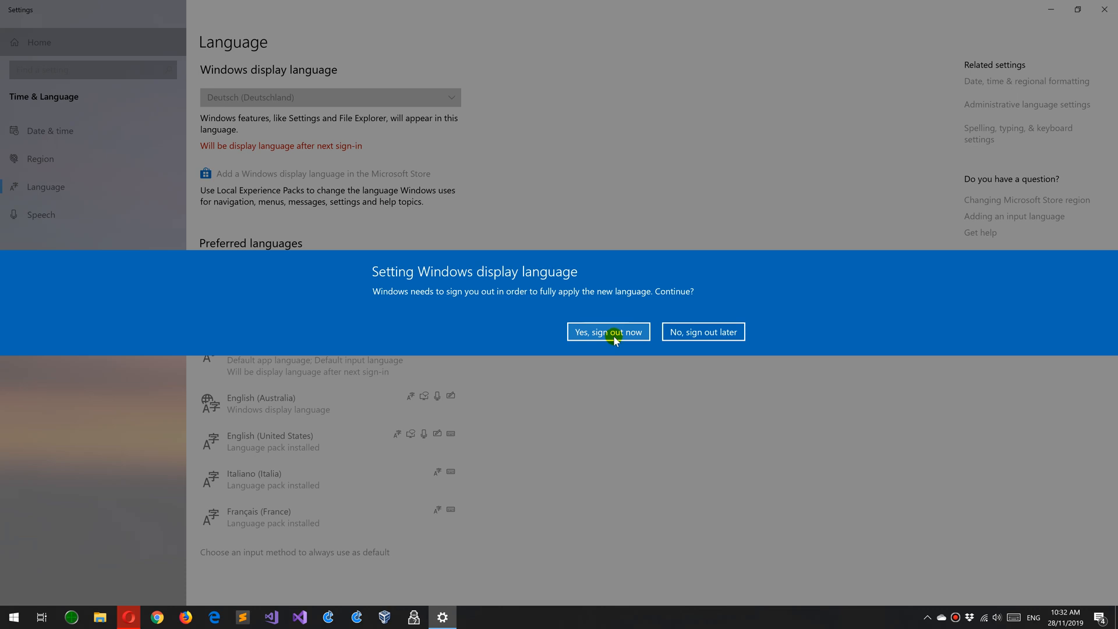
{"action": "left_click", "coordinate": [608, 332]}
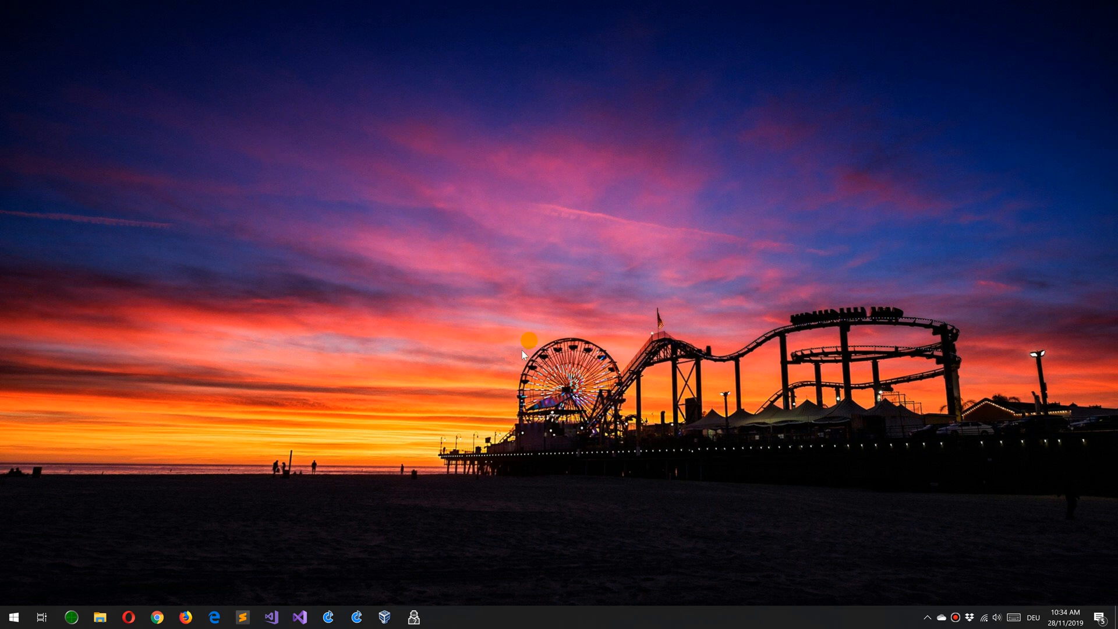
{"action": "mouse_move", "coordinate": [125, 607]}
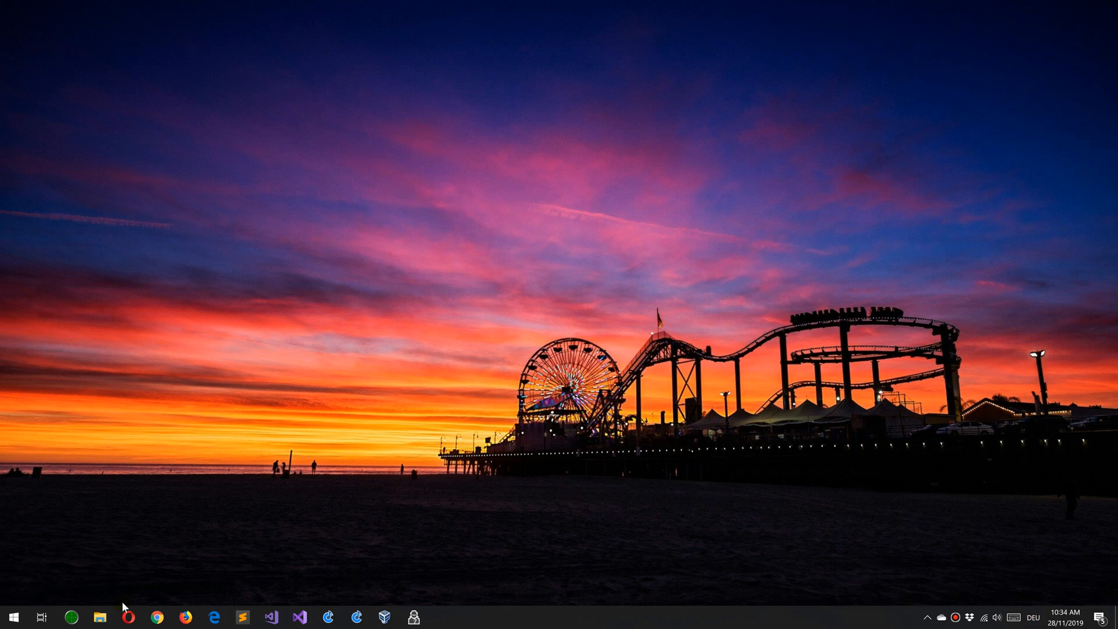
{"action": "left_click", "coordinate": [11, 617]}
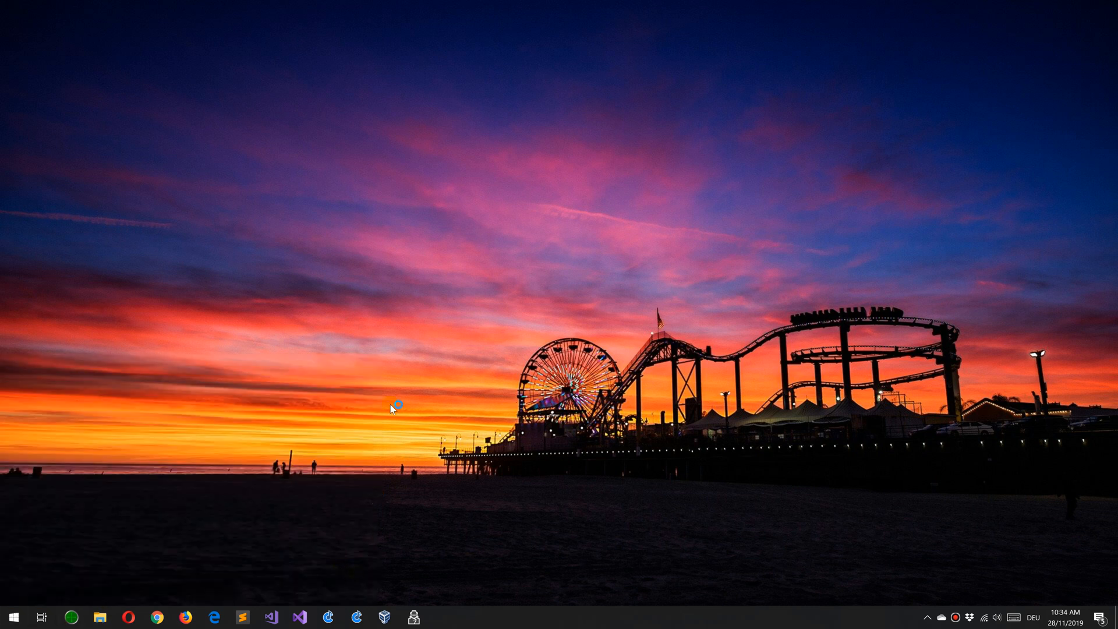
{"action": "left_click", "coordinate": [328, 618]}
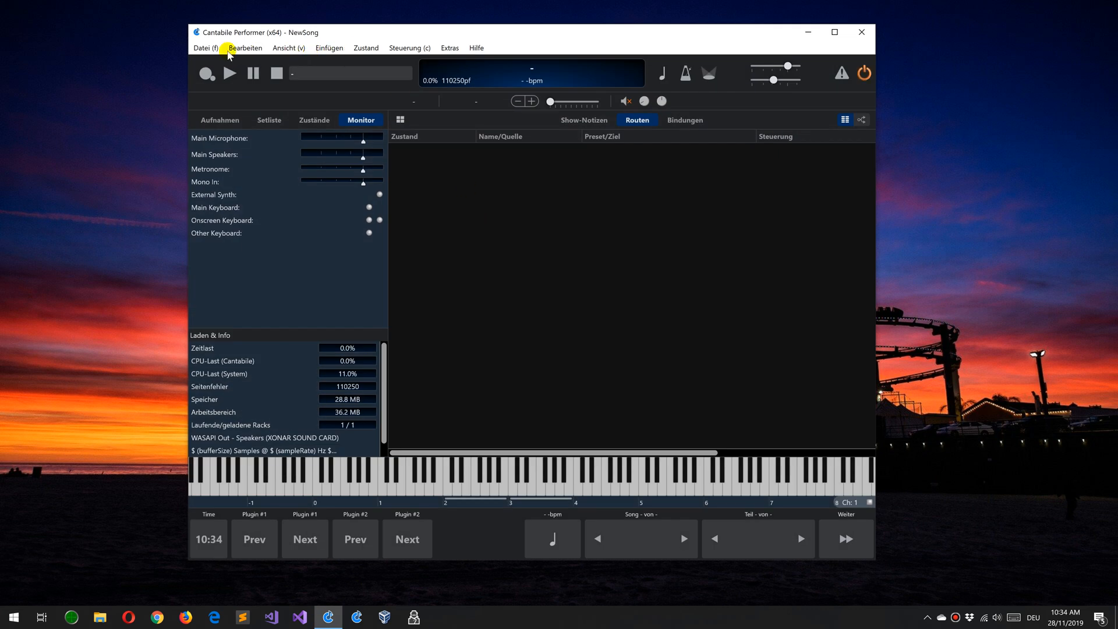
Confirm Cantabile Performer shows German menus (Datei, Bearbeiten, Ansicht) with the audio engine running.
{"action": "left_click", "coordinate": [407, 48]}
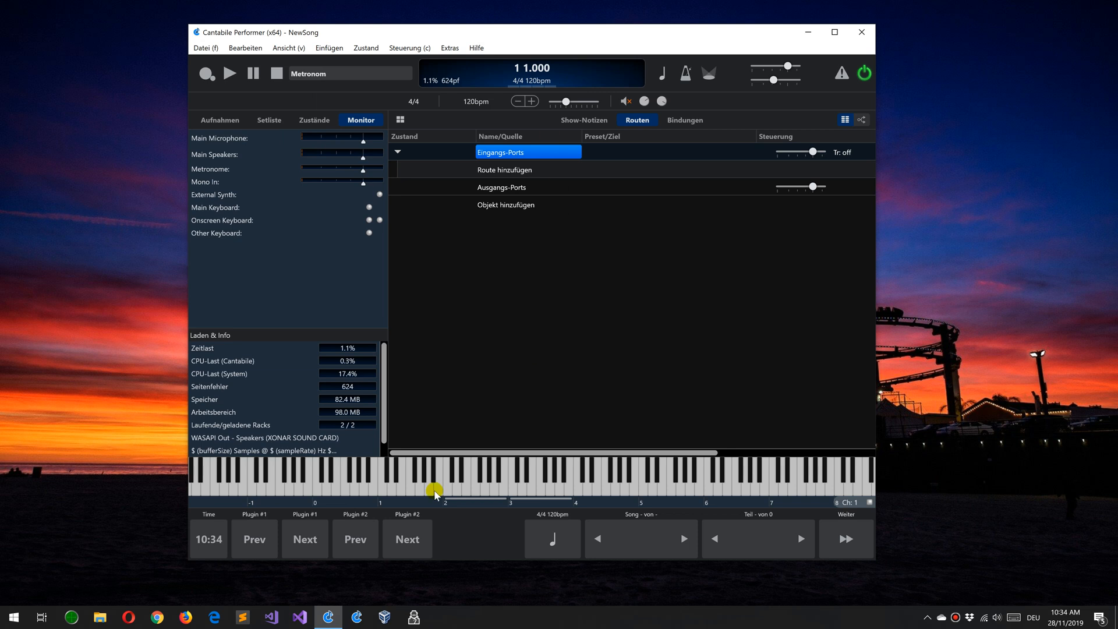
{"action": "mouse_move", "coordinate": [501, 240]}
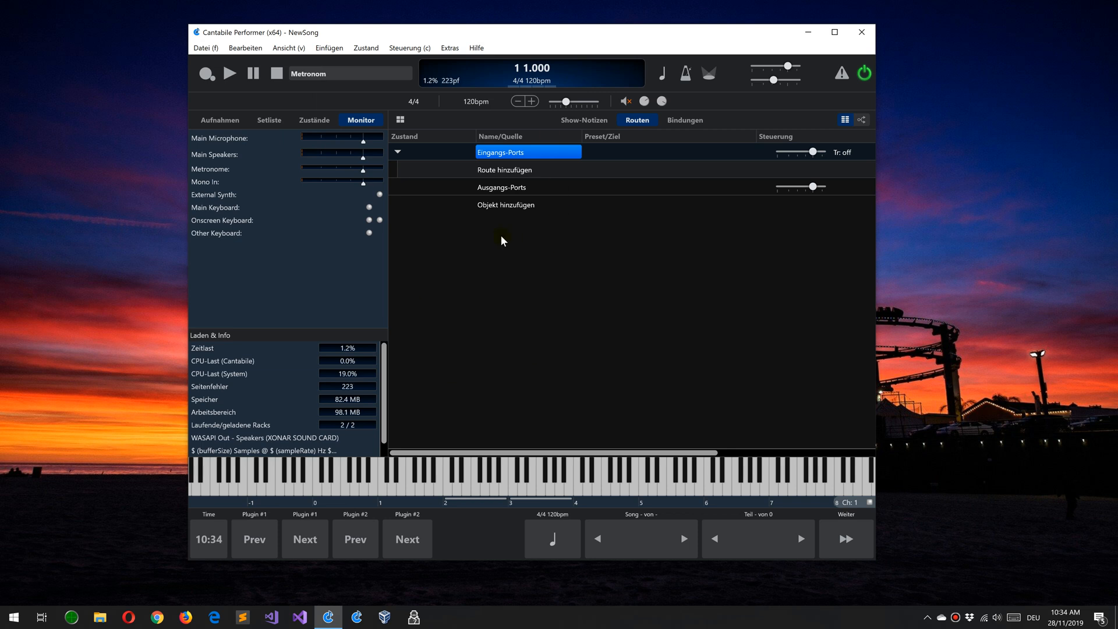